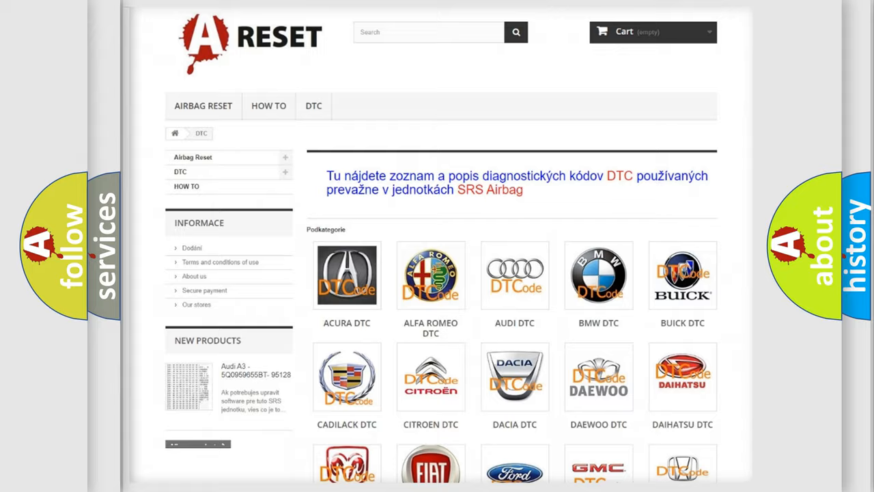
Step: Open the GMC trouble code catalog from the brand grid
scroll(down, 3)
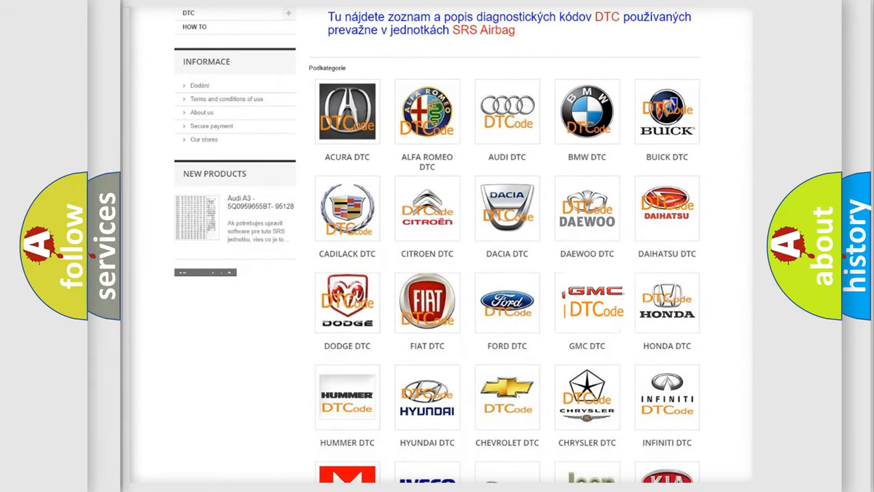
click(588, 302)
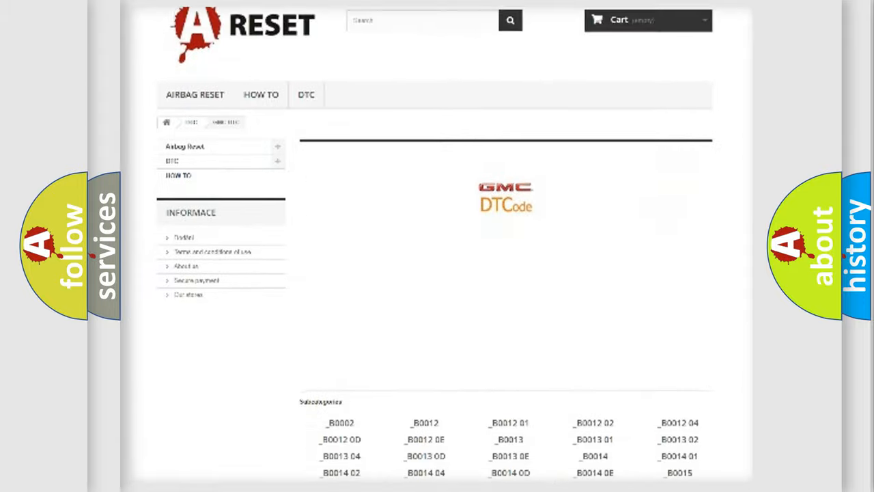
scroll(up, 3)
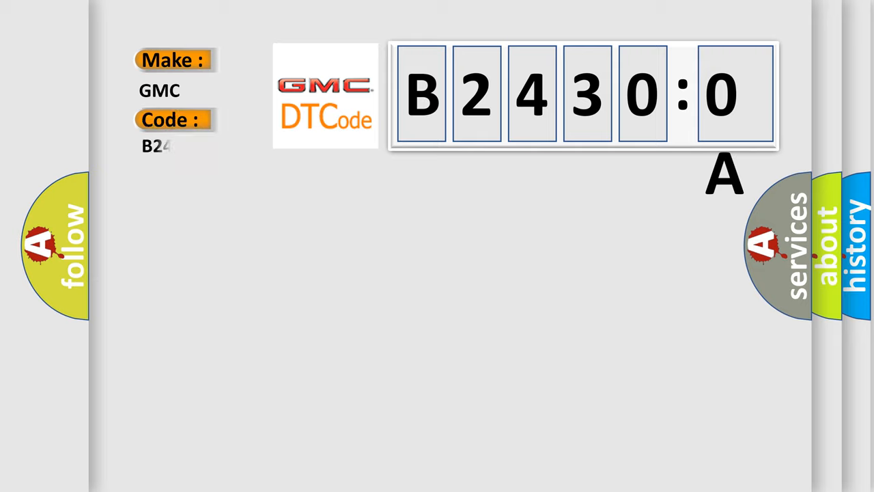
Step: Complete the Code field to read B24300A beside Make: GMC
text(300A)
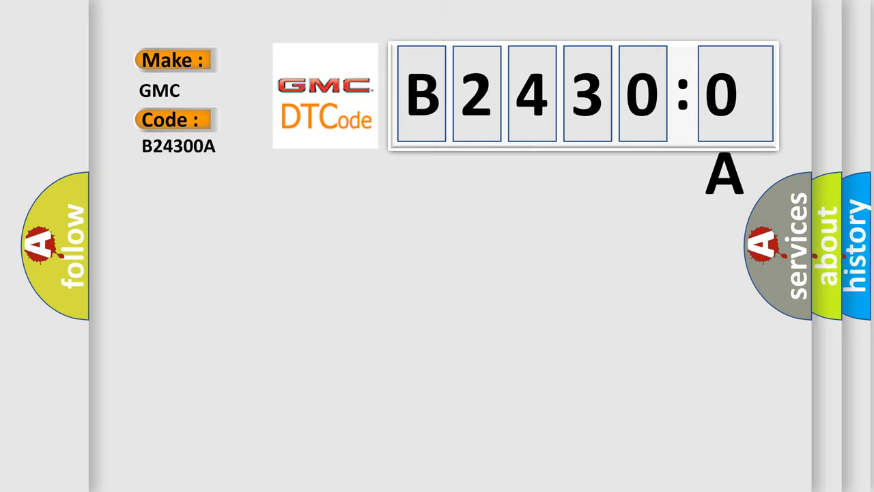